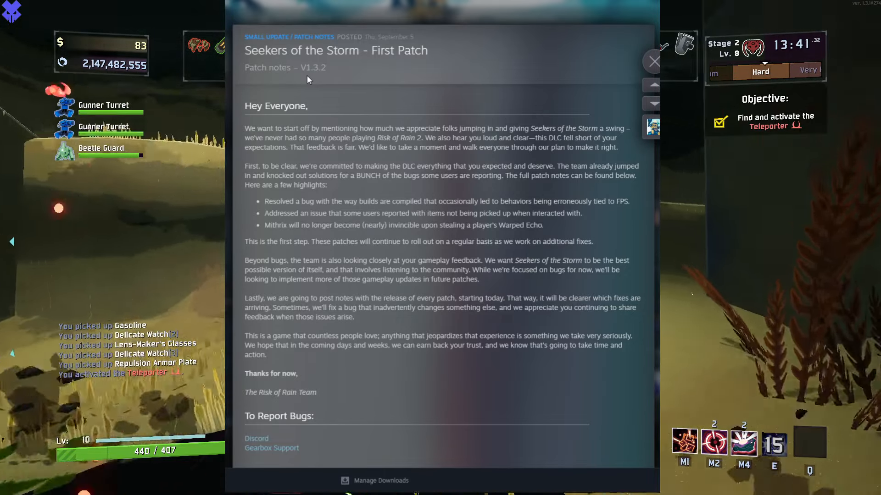
Scroll the patch notes past the introduction to the Full Patch Notes for V1.3.2 heading
scroll("down", 3)
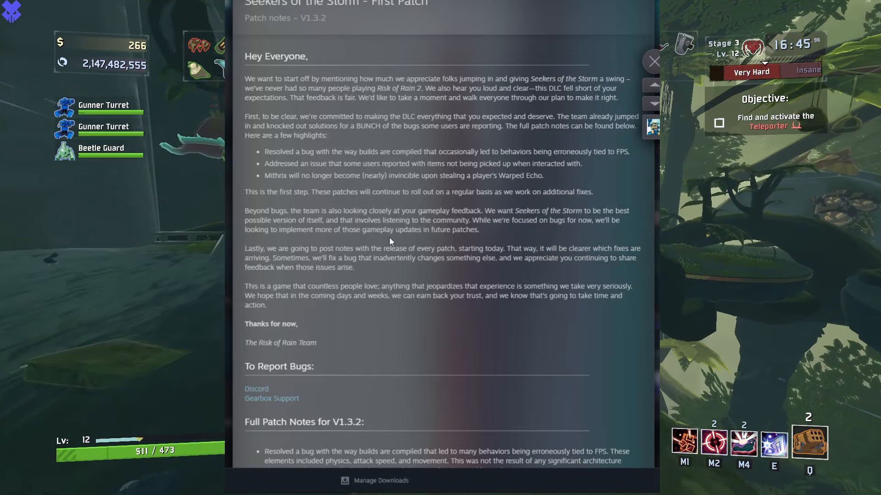
Scroll down to the first V1.3.2 fixes covering Mithrix, the Teleporter and Acrid
scroll("down", 3)
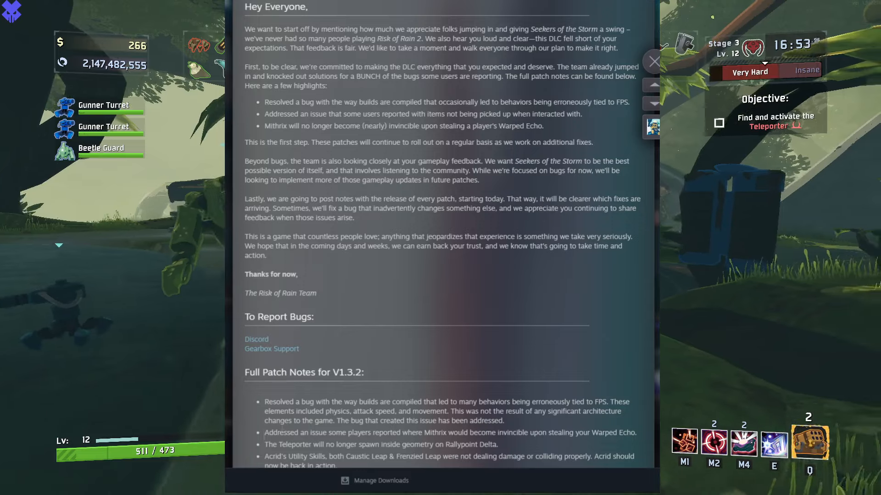
mouse_move(348, 344)
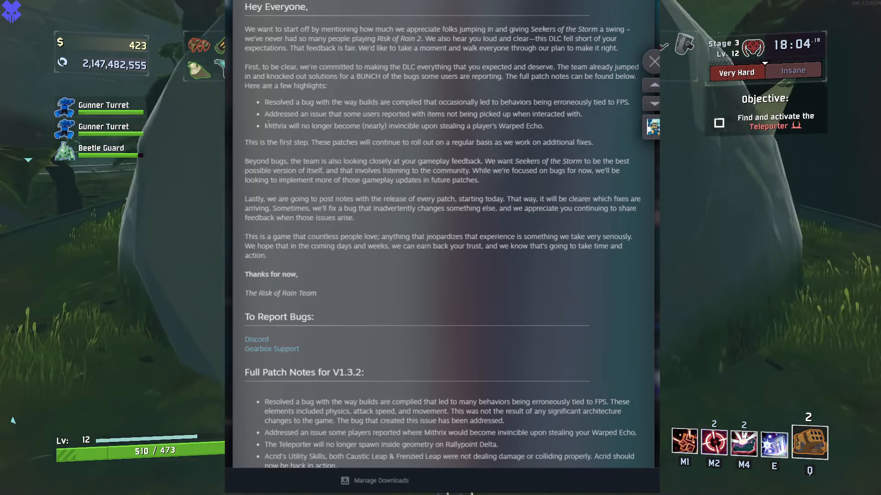
Select the Mithrix and Warped Echo highlight line, browse down through the screenshots, then return to the section start
triple_click(403, 126)
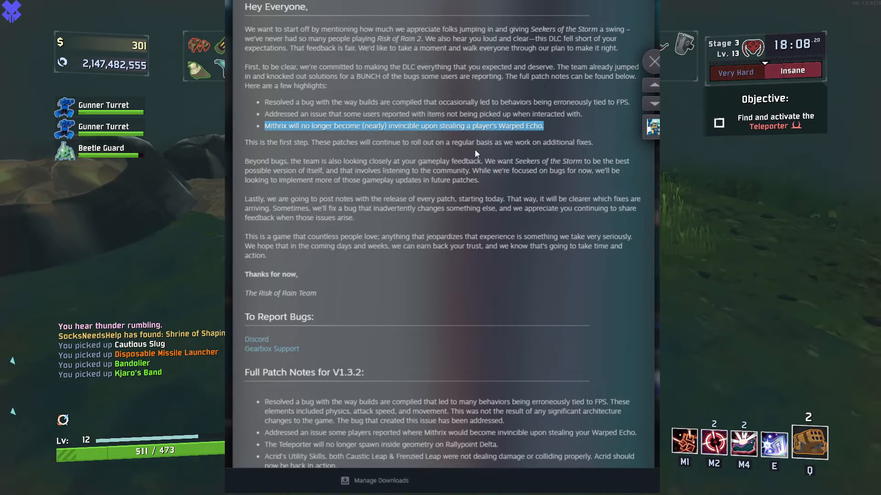
scroll("down", 3)
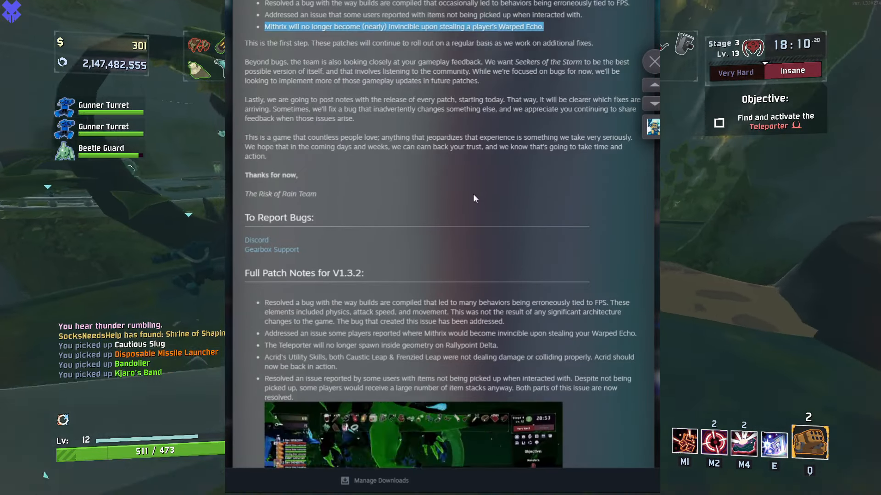
scroll("down", 3)
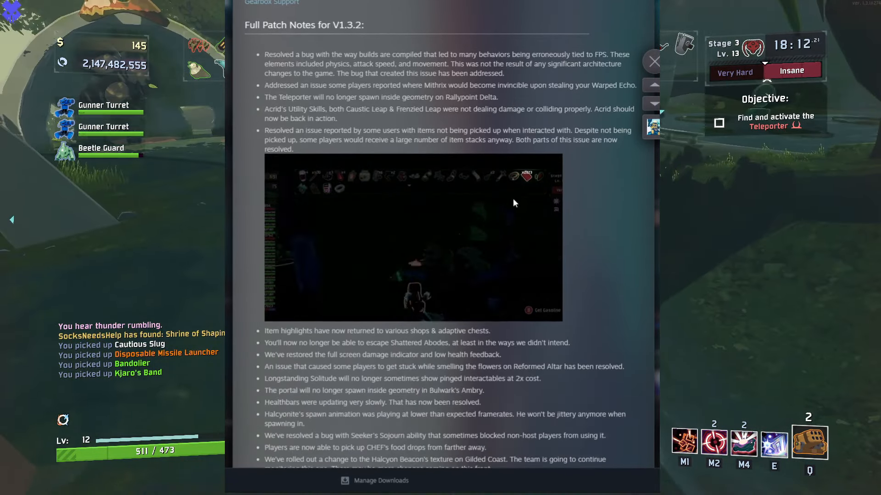
scroll("down", 3)
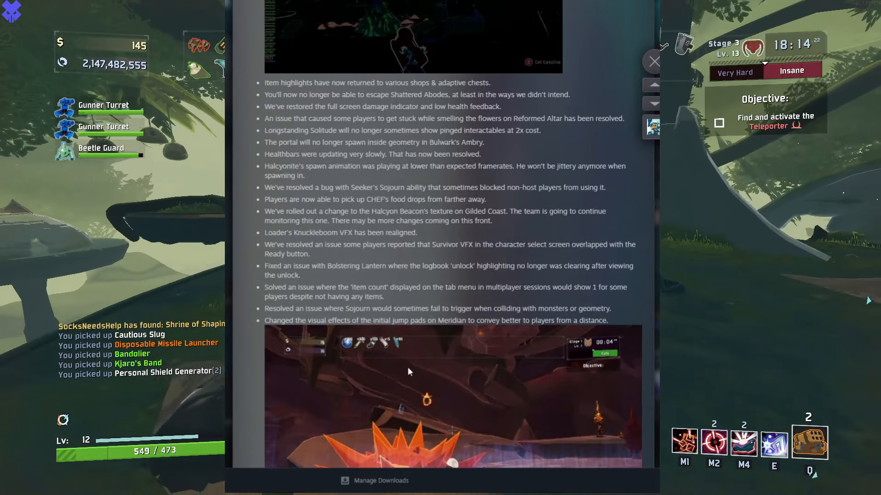
scroll("up", 3)
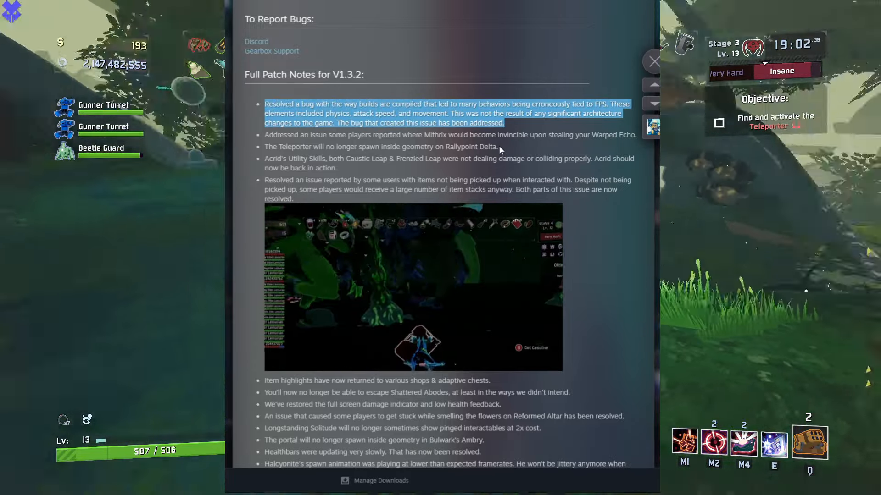
Scroll the patch notes to the post's title and introduction
scroll("down", 3)
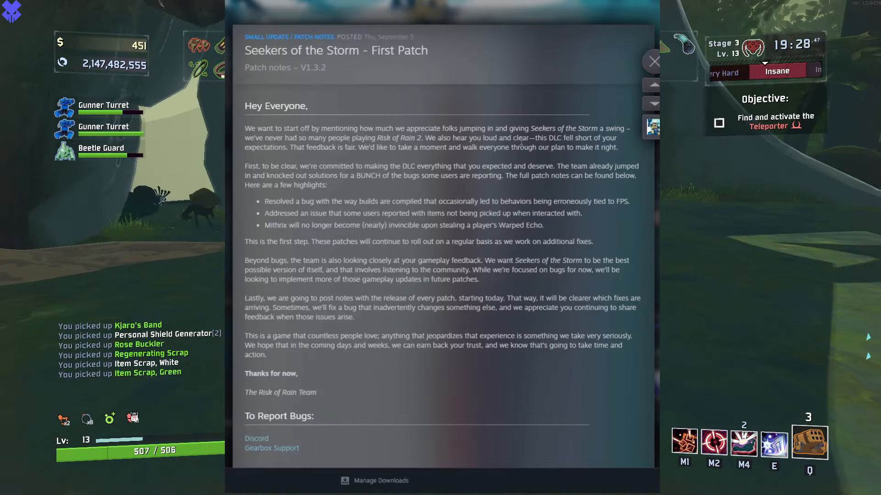
Scroll past the Before/After comparison images to the Sonorous Whispers and Railgunner Concussion Device fixes
scroll("down", 3)
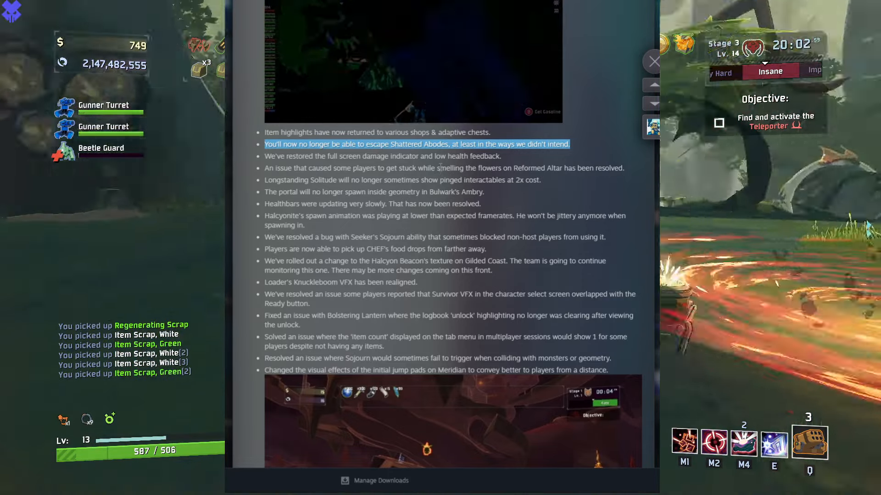
scroll("down", 3)
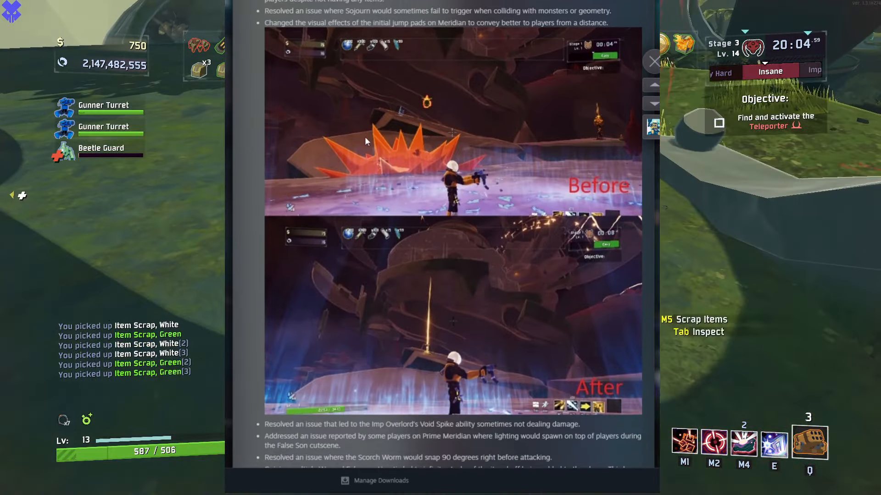
scroll("down", 3)
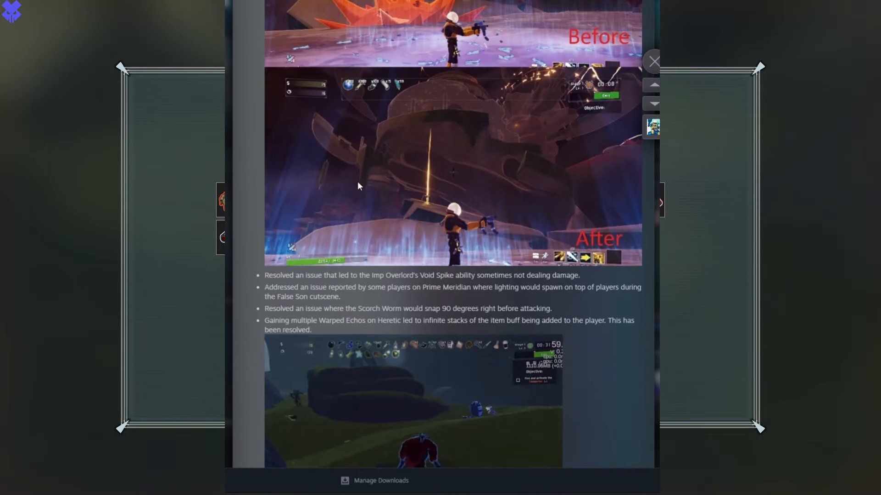
scroll("up", 3)
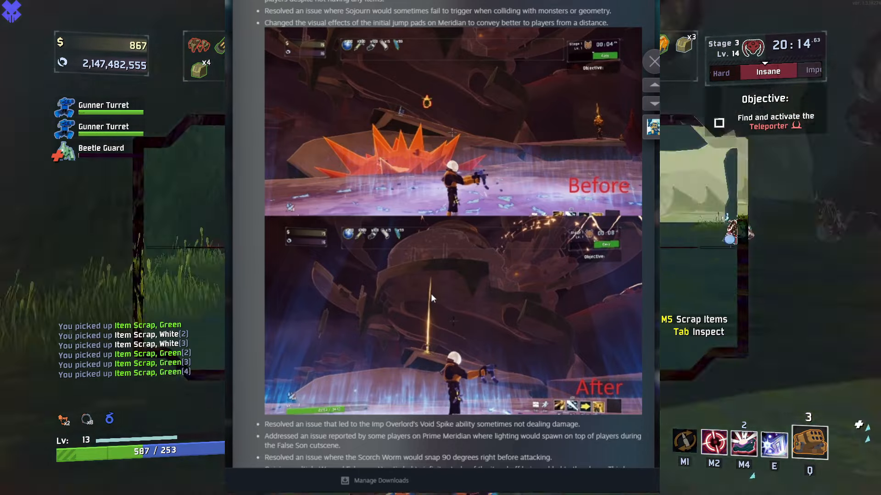
scroll("down", 3)
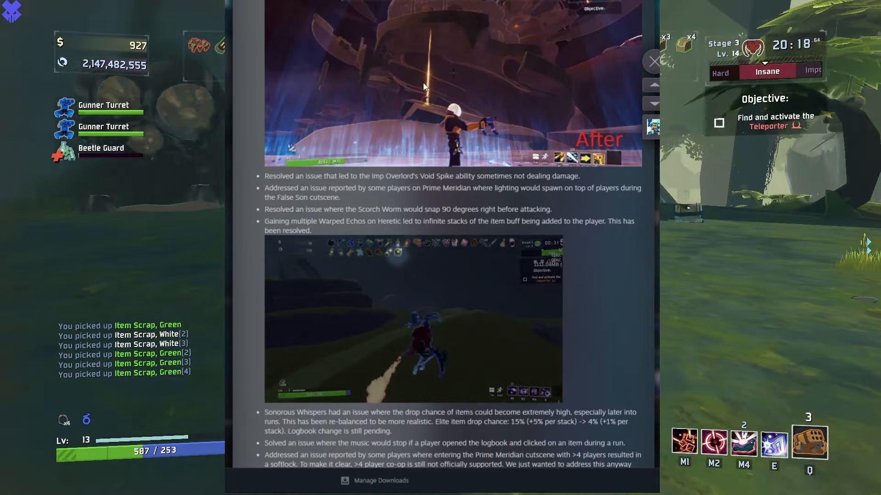
scroll("up", 3)
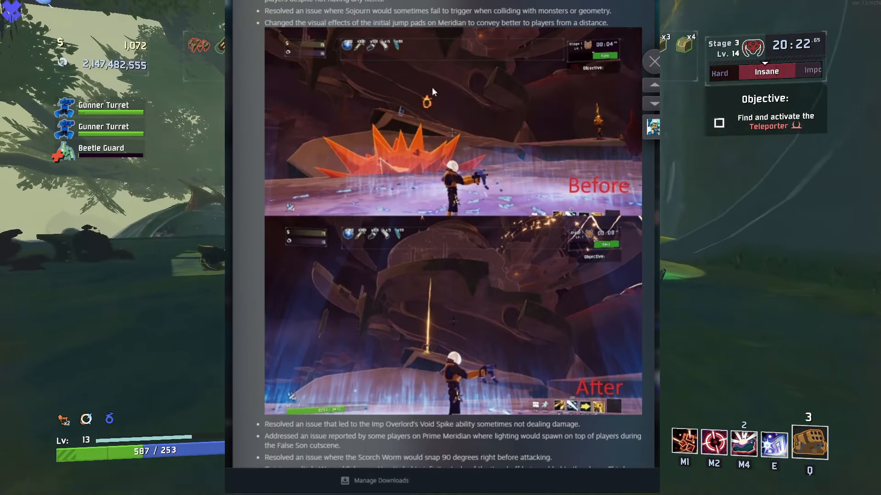
scroll("down", 3)
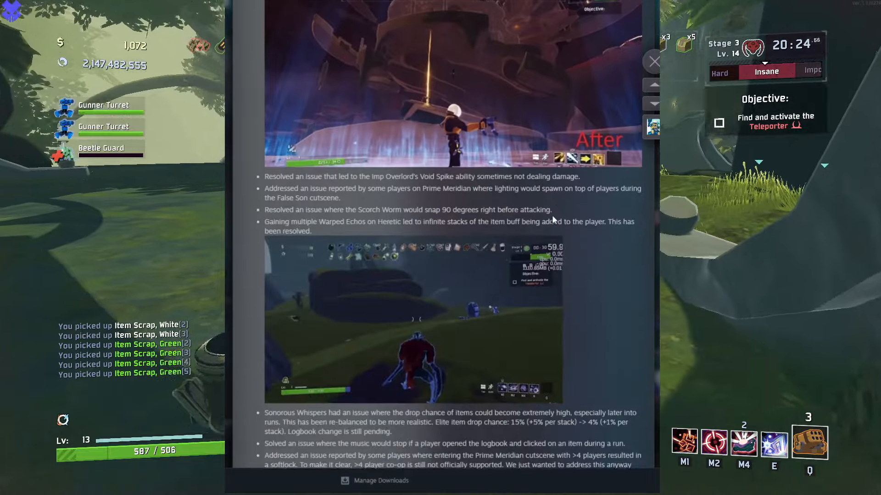
scroll("down", 3)
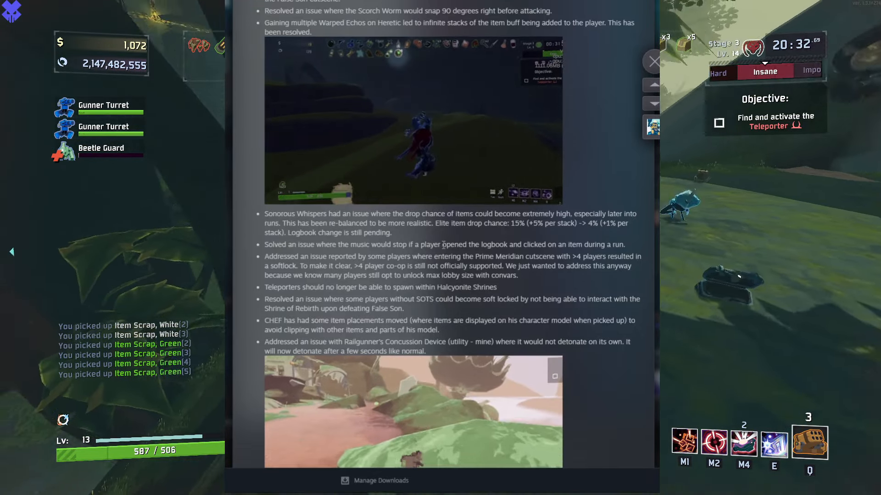
Scroll to the end of the patch notes and close the overlay to return to Risk of Rain 2 gameplay
scroll("down", 3)
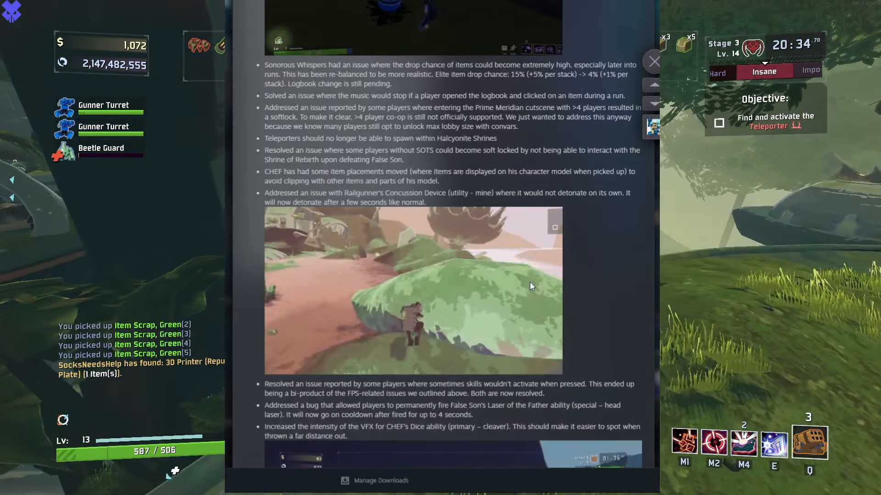
scroll("down", 3)
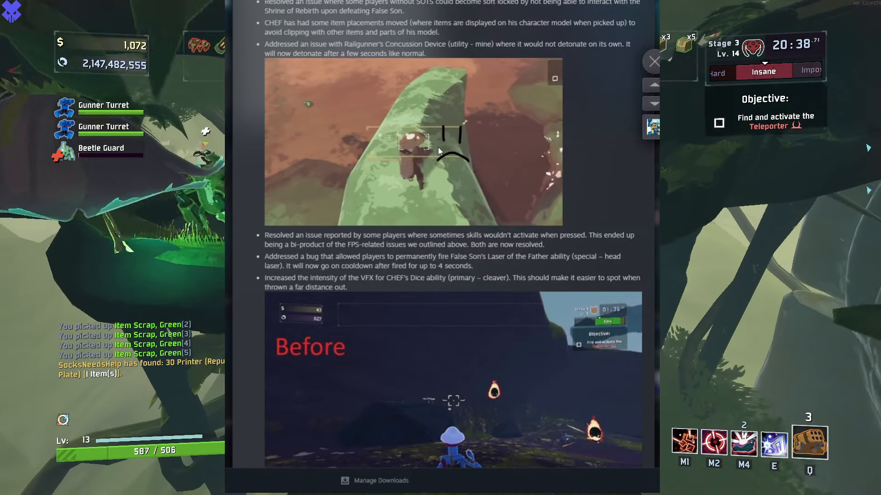
scroll("down", 3)
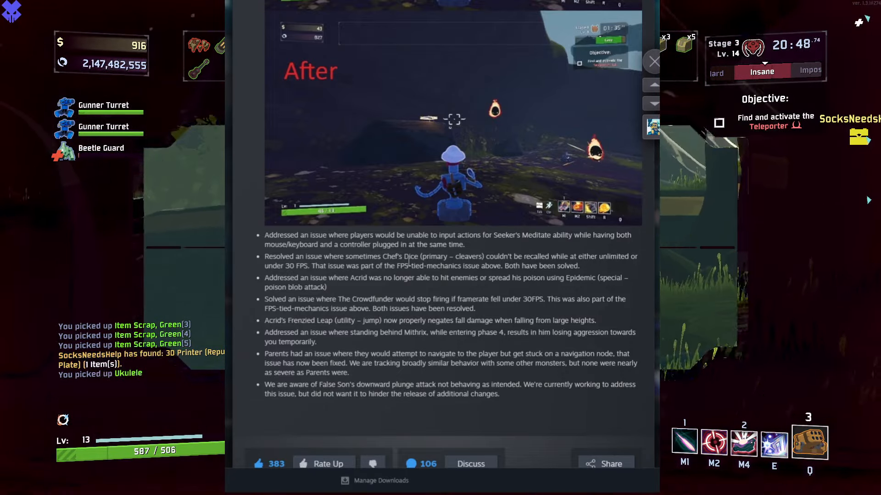
left_click(652, 62)
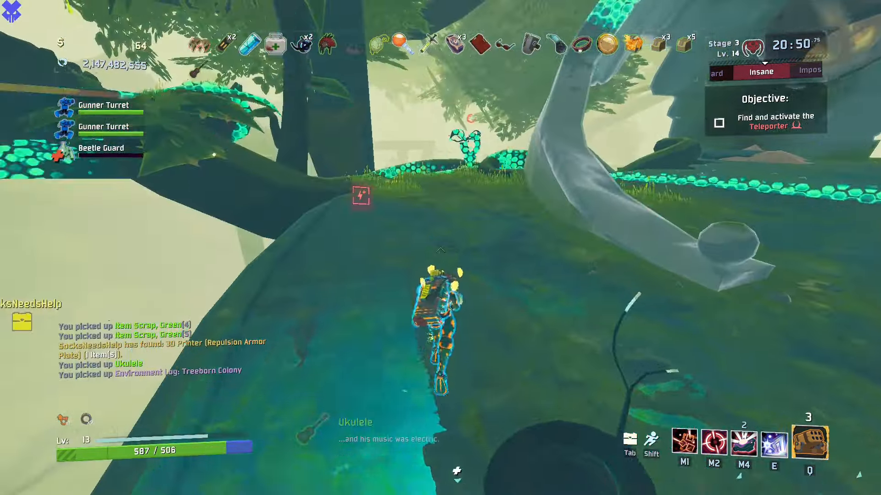